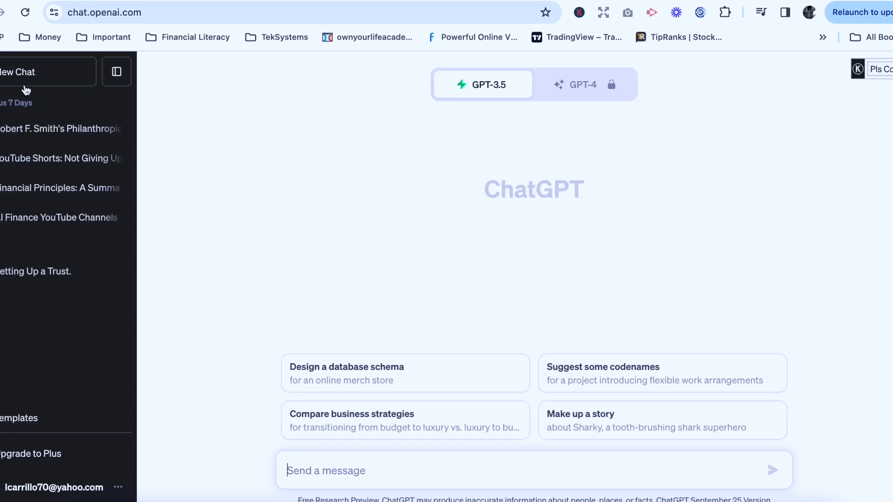
- Ask ChatGPT for 20 niche channel ideas
type("give me 20 niche channel")
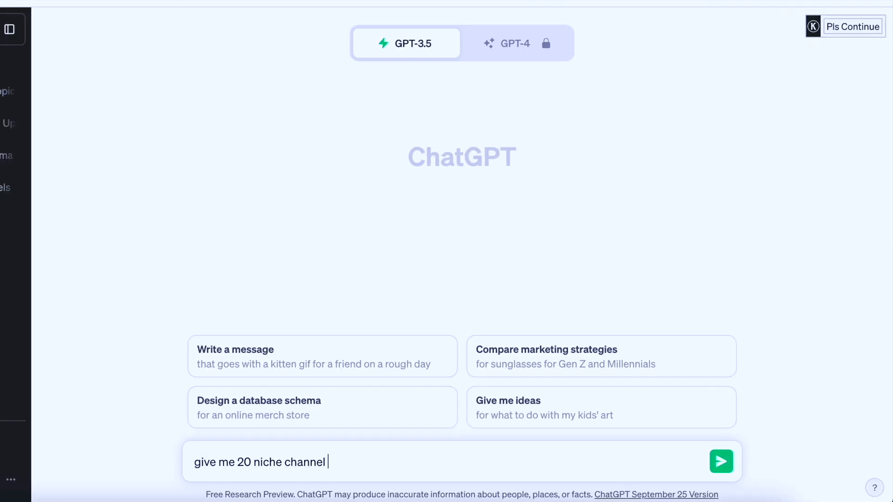
type("ideas for a")
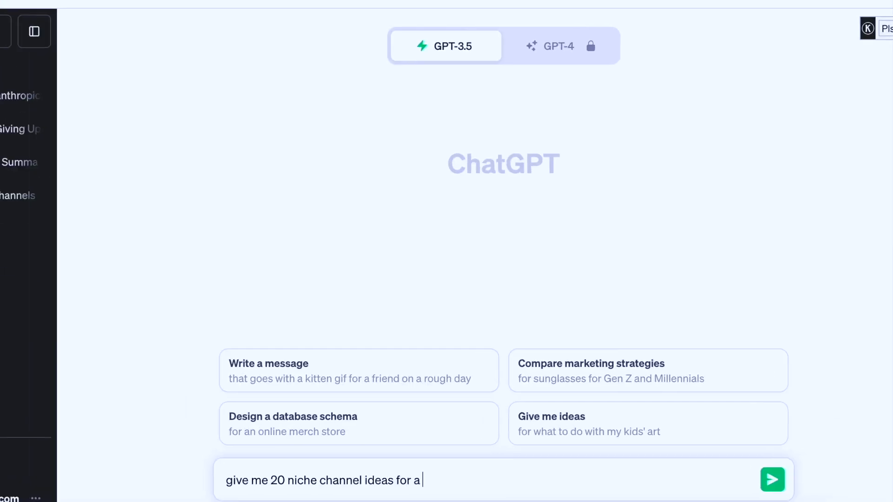
left_click(772, 479)
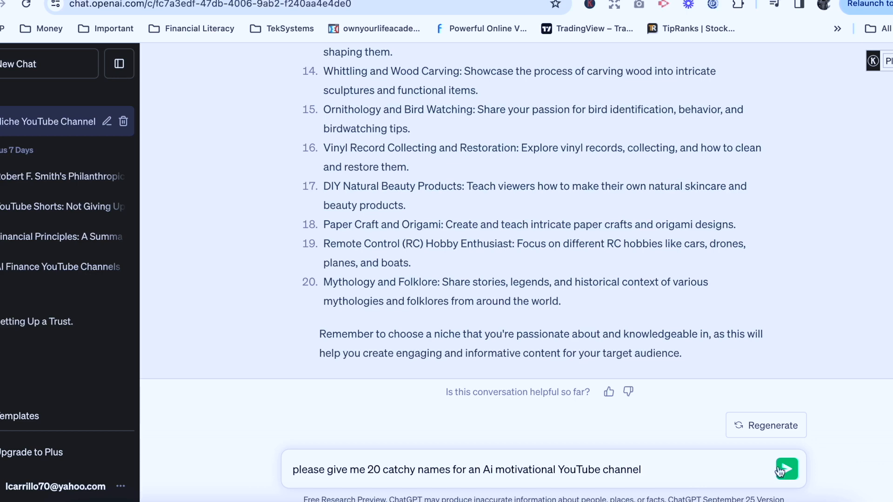
- Request catchy AI motivational channel names, then a description for the Thriving Together channel
left_click(786, 469)
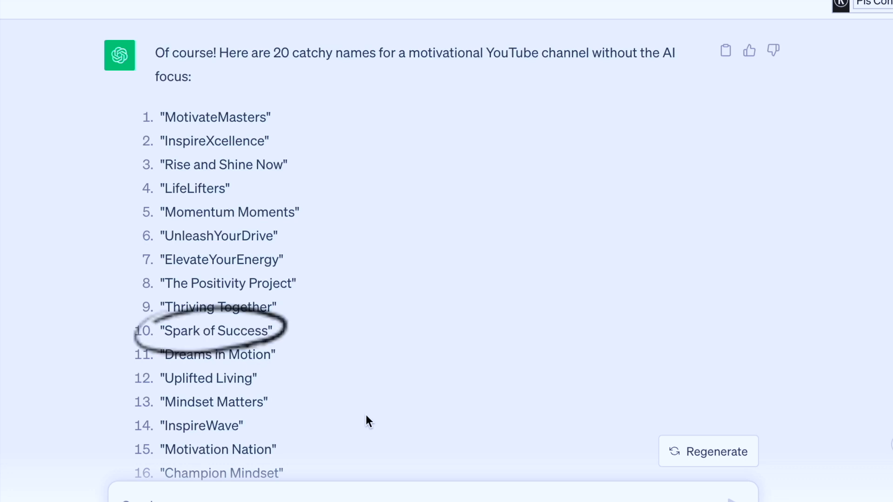
scroll("down", 3)
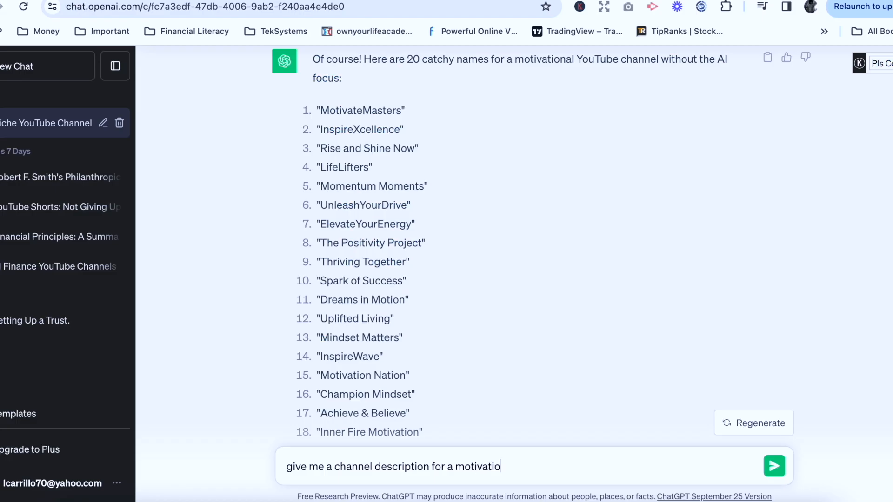
type("n channel name")
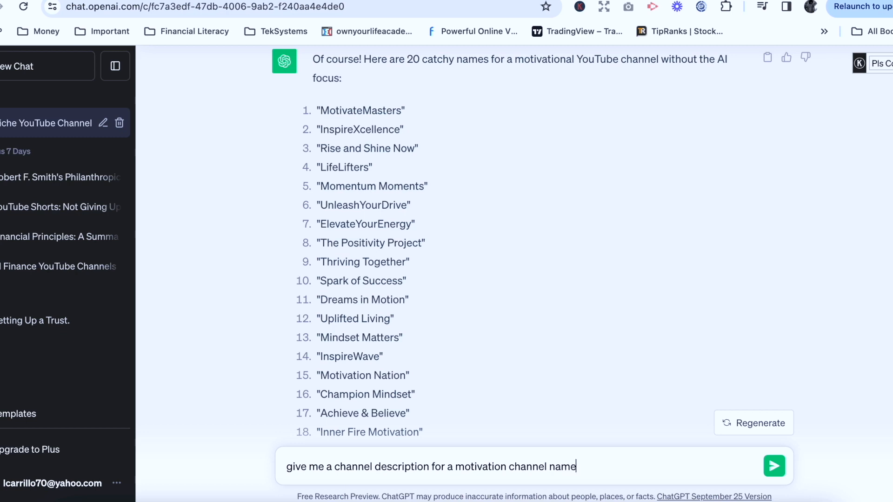
left_click(774, 466)
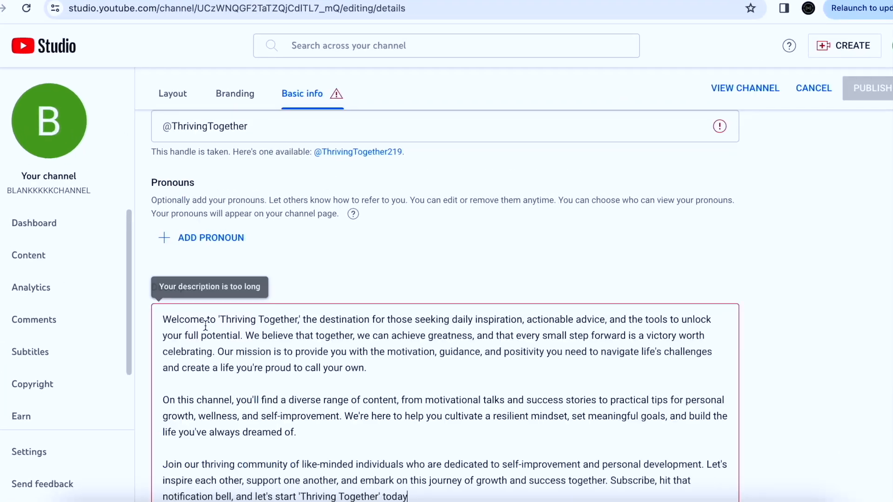
scroll("down", 3)
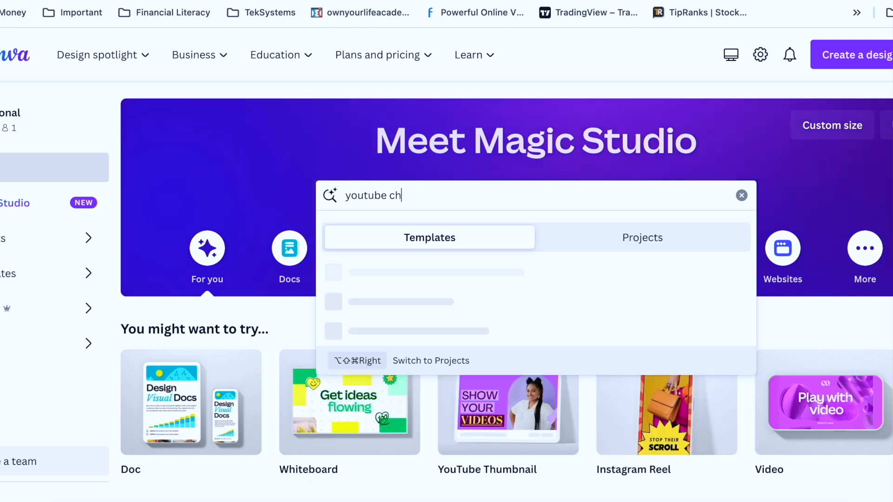
- Create a YouTube channel icon design and add an Imagen portrait of a serious athletic man in rain
key("Enter")
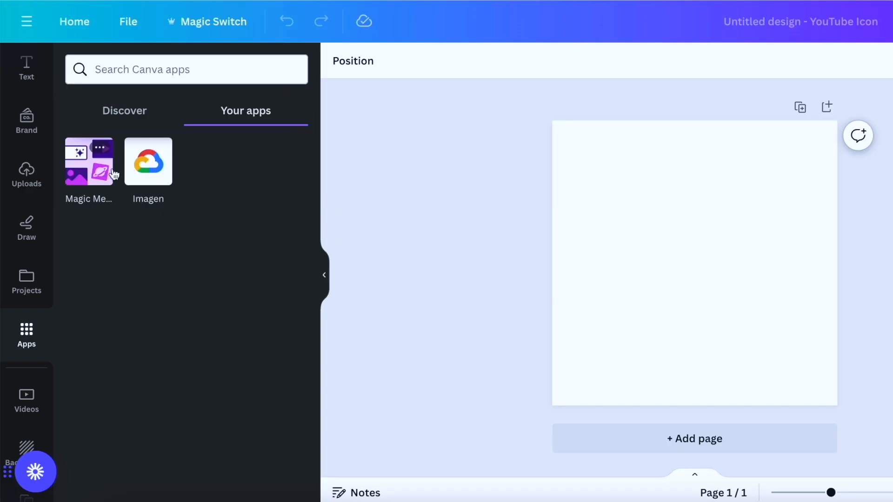
left_click(147, 162)
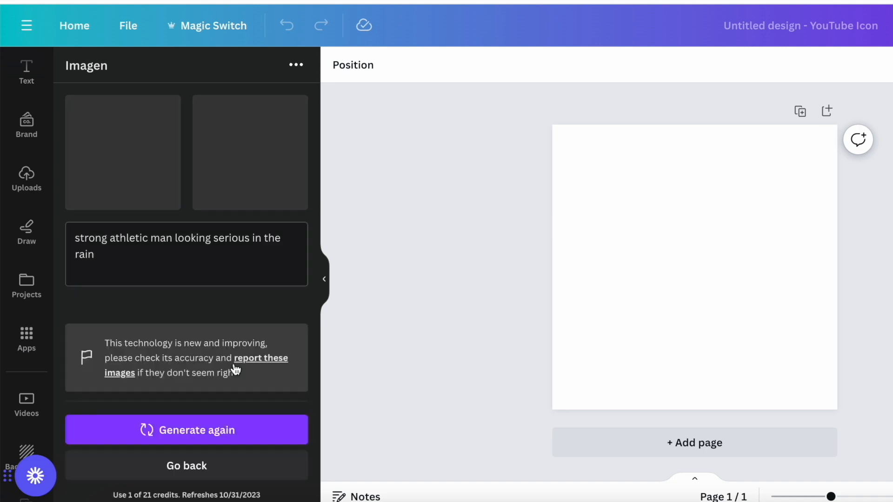
left_click(186, 430)
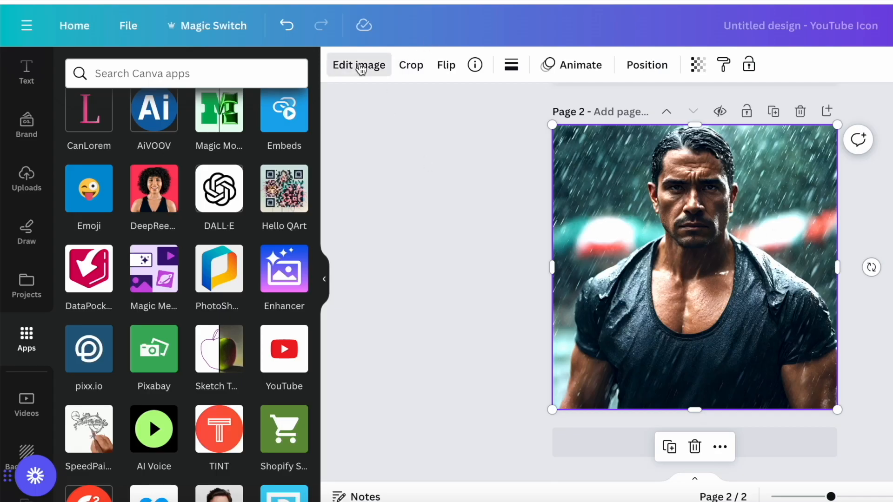
- Reset the portrait's adjustment sliders, then set brightness 14, contrast 44 and saturation 22
left_click(358, 64)
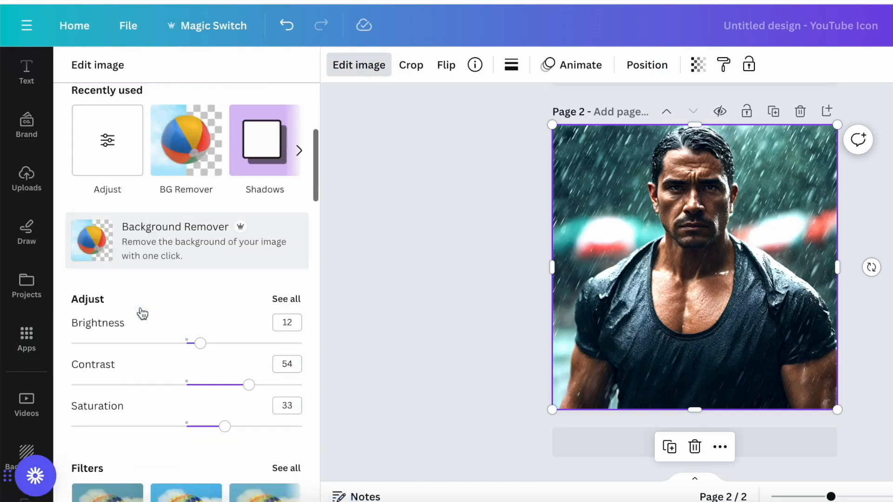
scroll("down", 3)
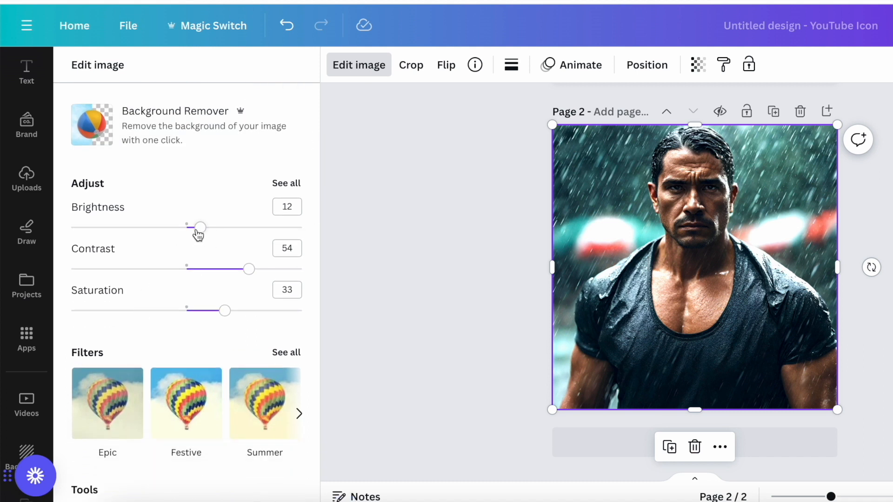
mouse_move(292, 188)
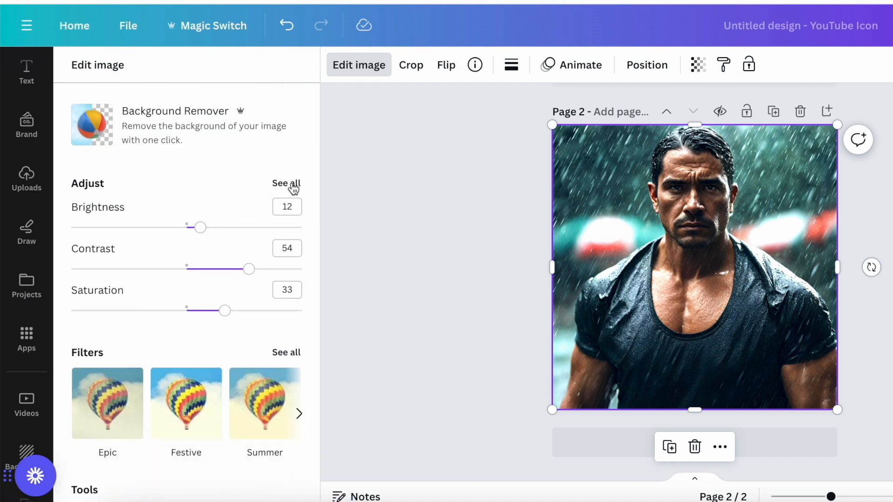
left_click(286, 184)
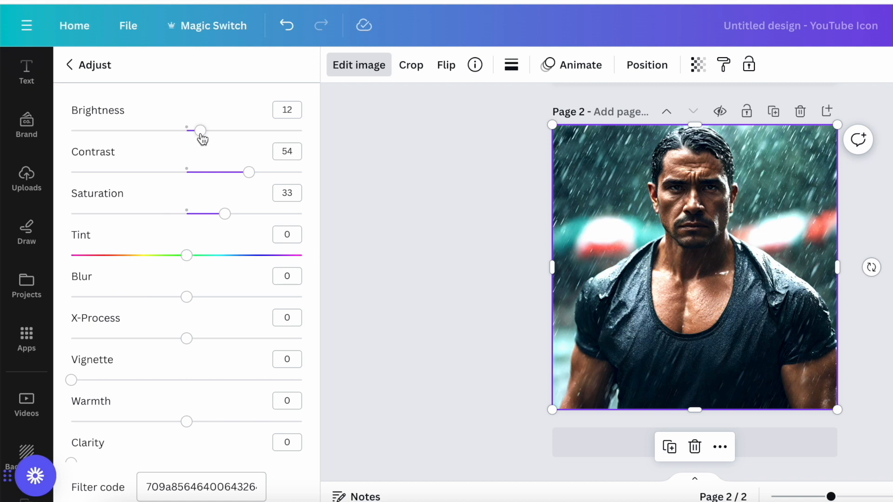
left_click_drag(198, 130, 186, 130)
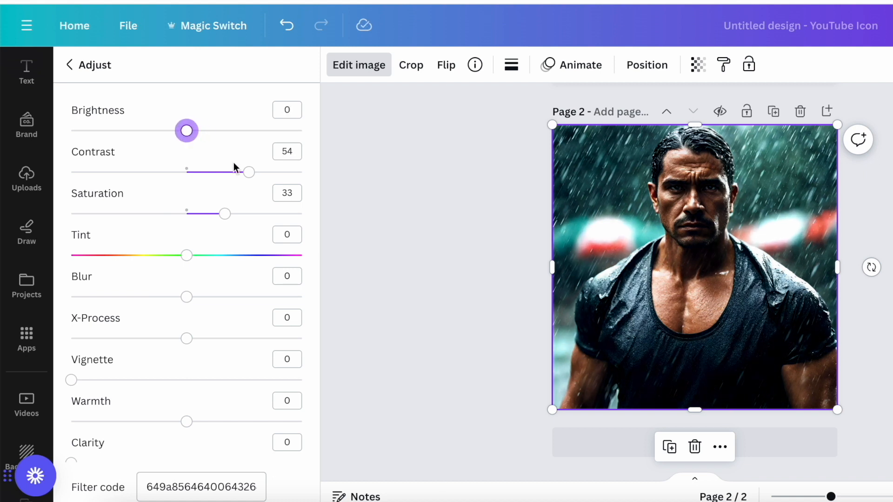
left_click_drag(248, 172, 186, 172)
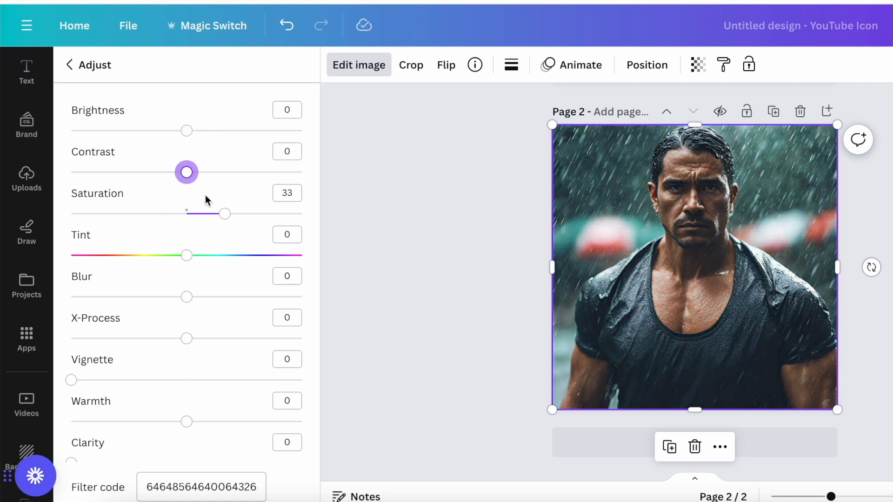
scroll("down", 3)
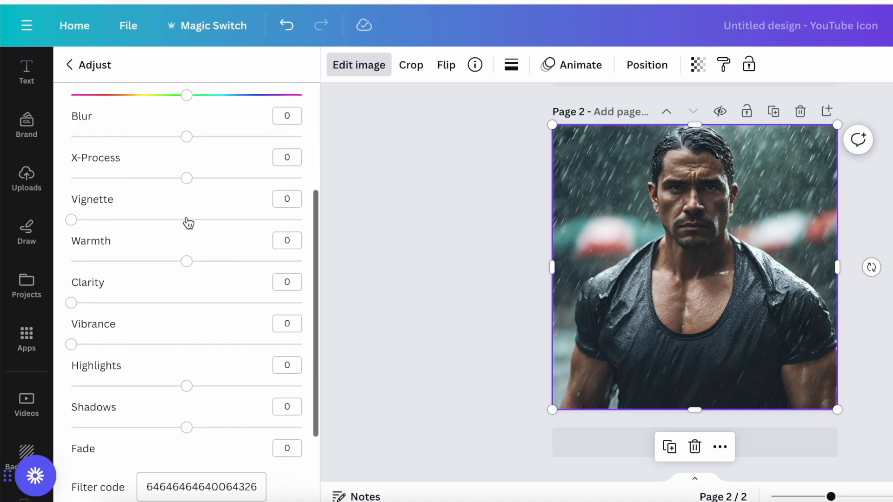
left_click_drag(186, 213, 206, 213)
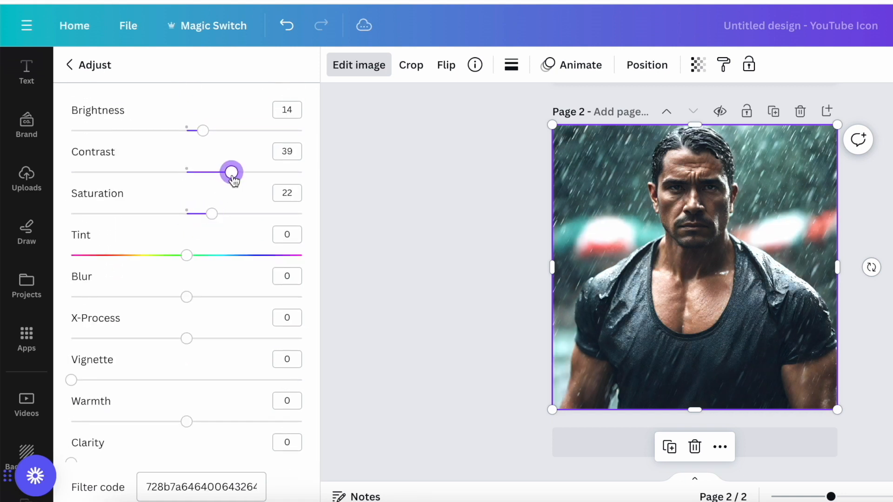
left_click_drag(231, 172, 238, 172)
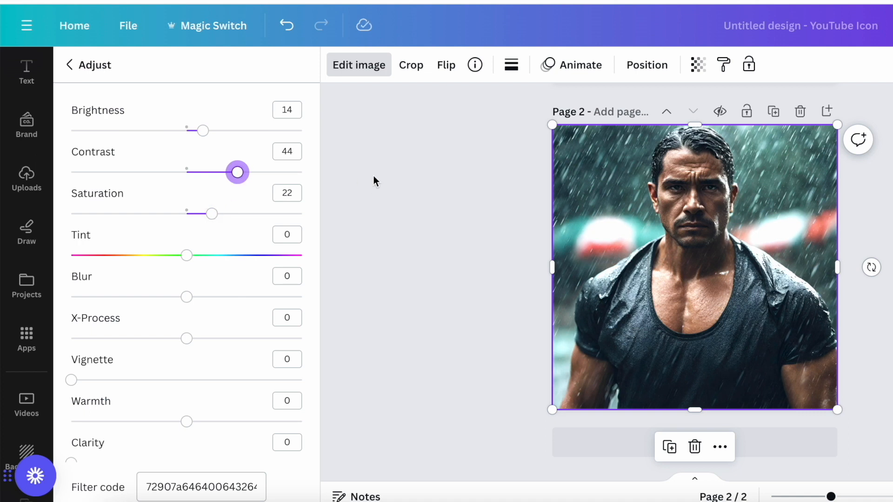
left_click(26, 339)
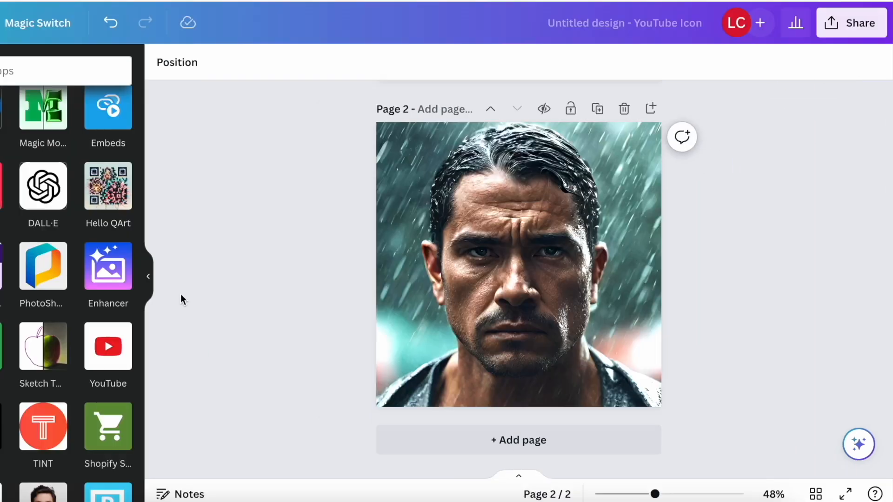
- Download the rain portrait YouTube icon design to the computer
left_click(850, 22)
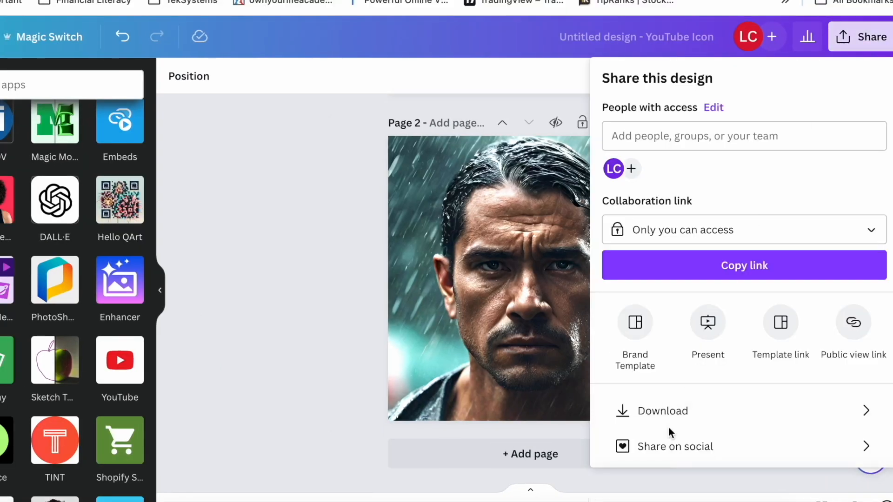
left_click(663, 410)
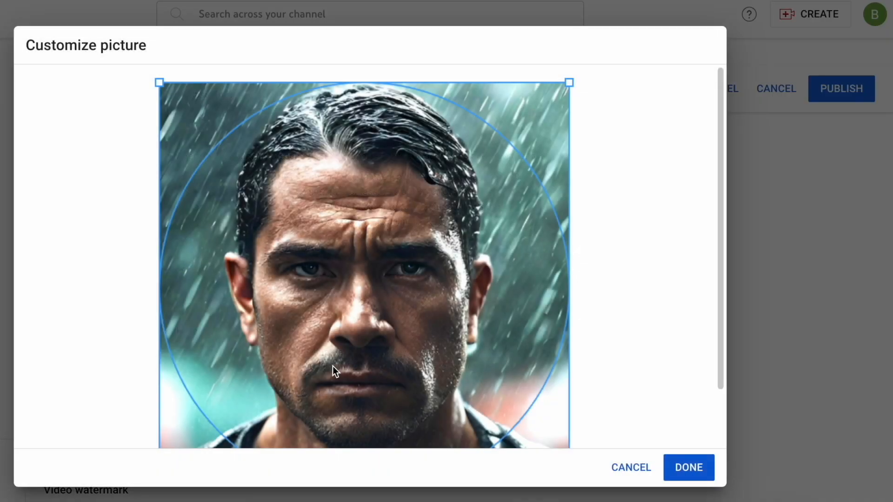
- Confirm the crop of the uploaded rain portrait as the profile picture
left_click(688, 467)
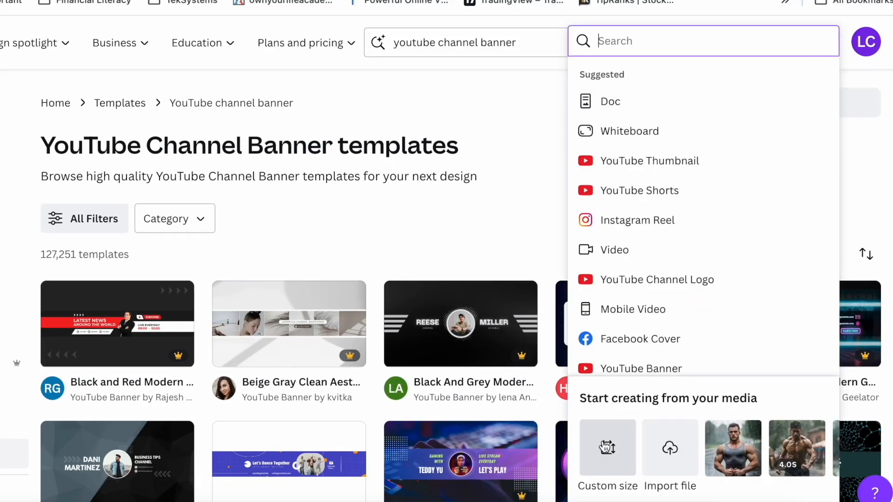
- Choose Custom size to start a new blank Canva design
left_click(607, 449)
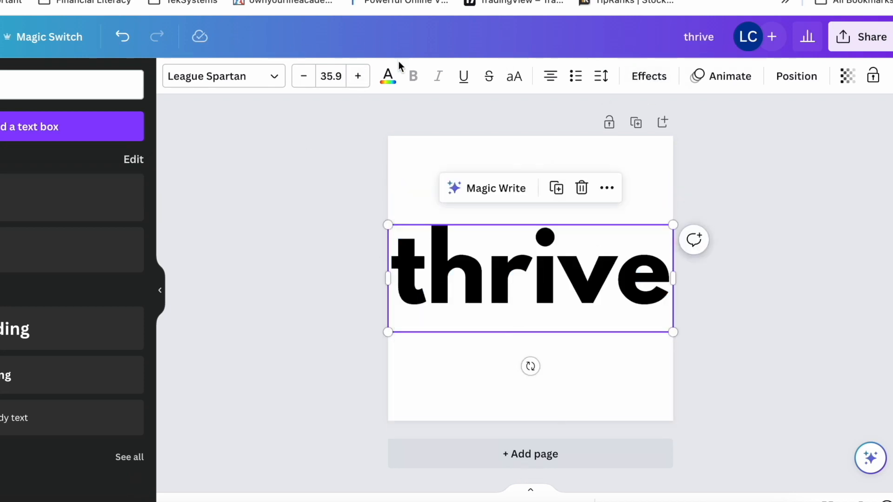
- Make the word 'thrive' grey and download it as a transparent-background PNG
left_click(387, 75)
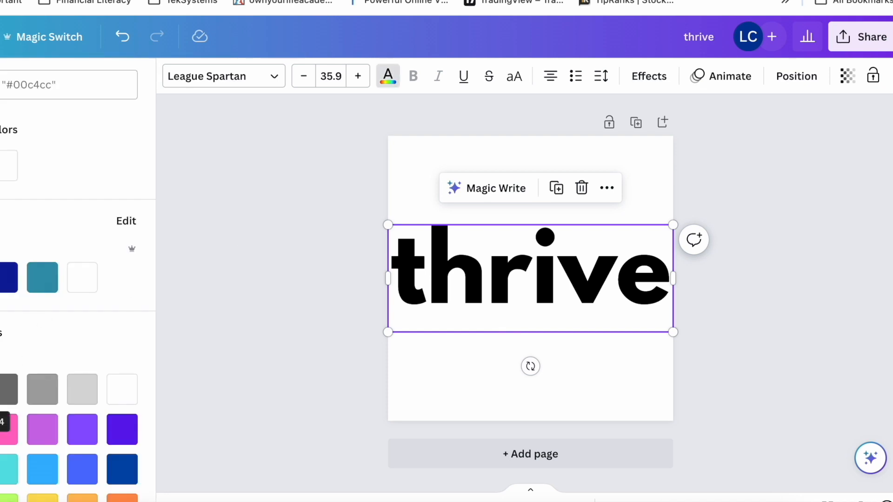
left_click(848, 76)
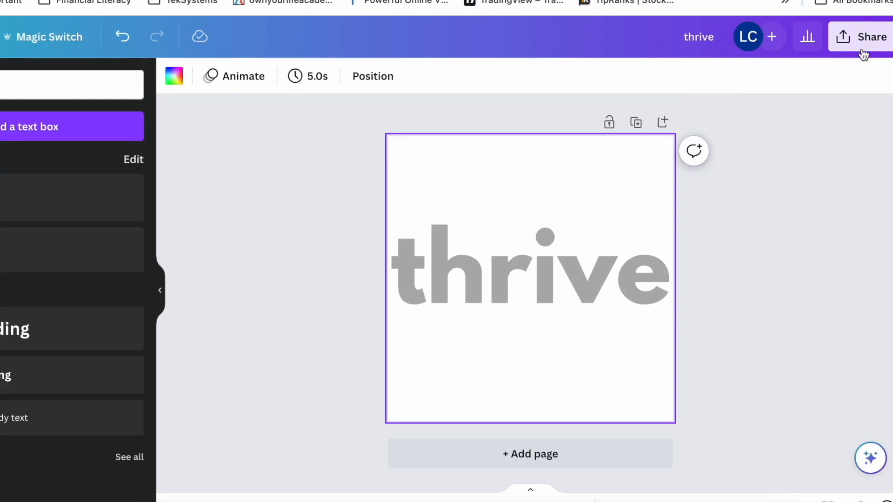
left_click(870, 37)
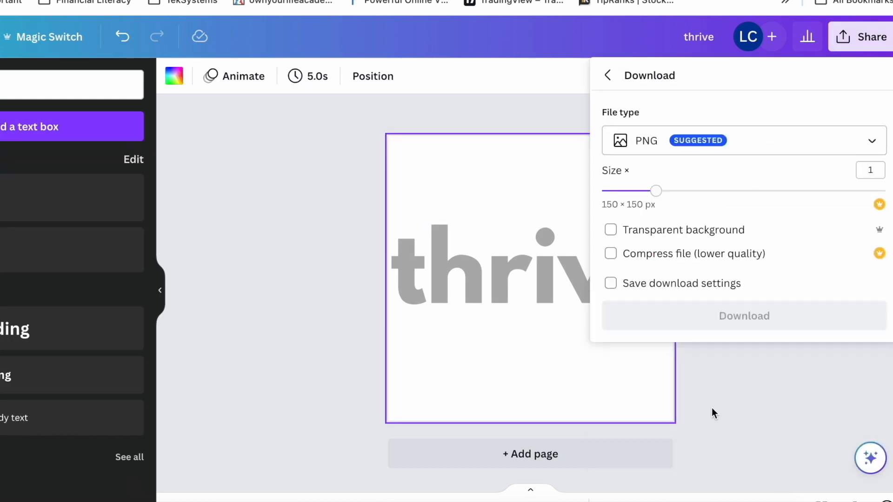
left_click(609, 229)
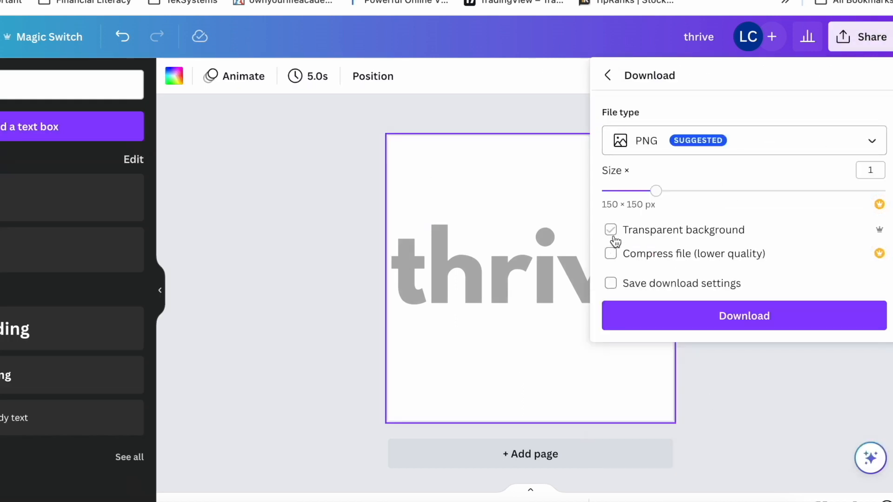
left_click(610, 229)
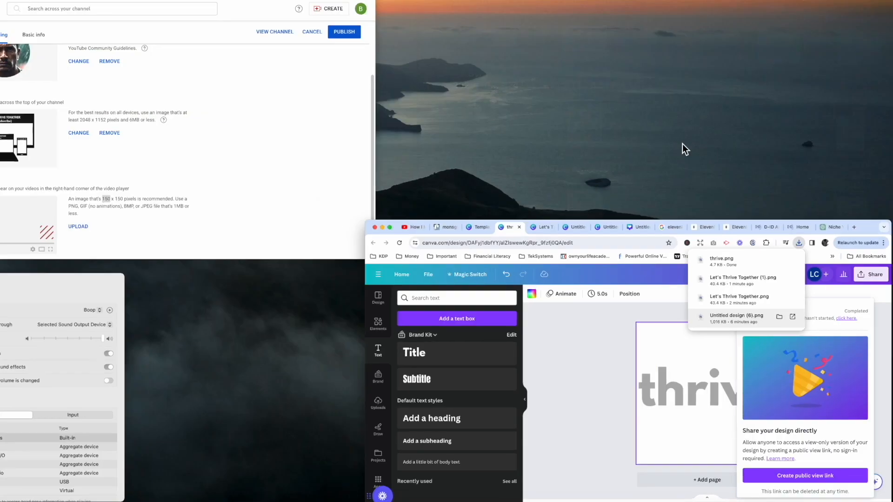
- Set thrive.png as the channel's video watermark and scroll down the page
left_click(78, 226)
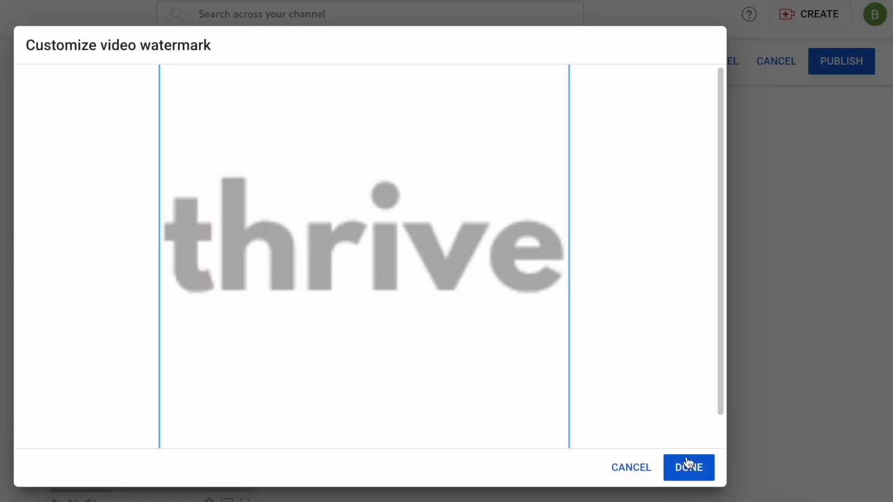
left_click(688, 468)
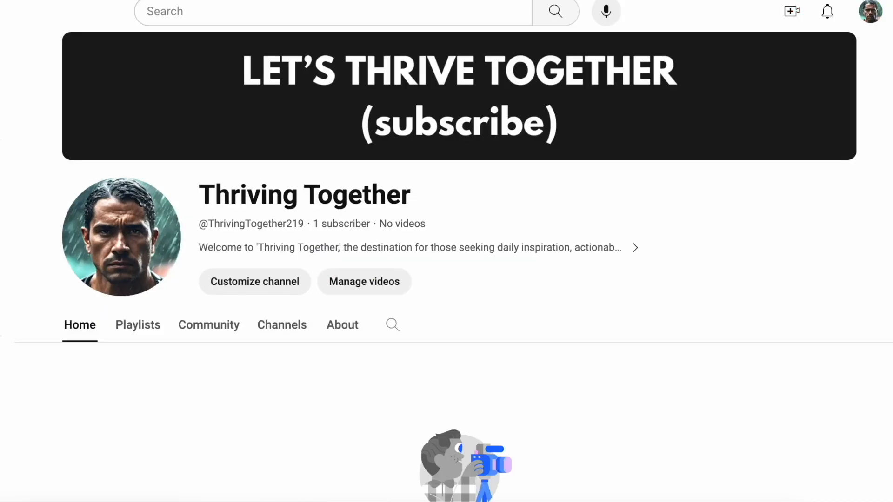
scroll("down", 3)
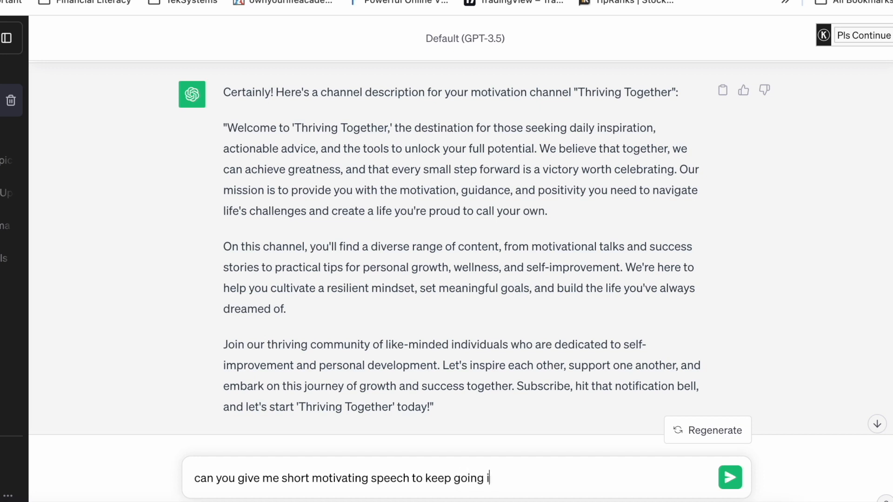
- Request a short motivating speech about keeping going, then follow up with 'short please'
left_click(730, 477)
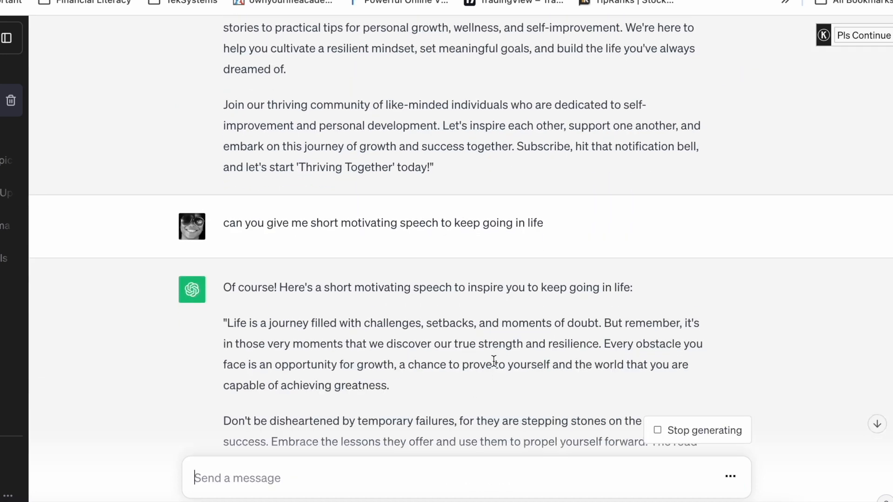
scroll("down", 3)
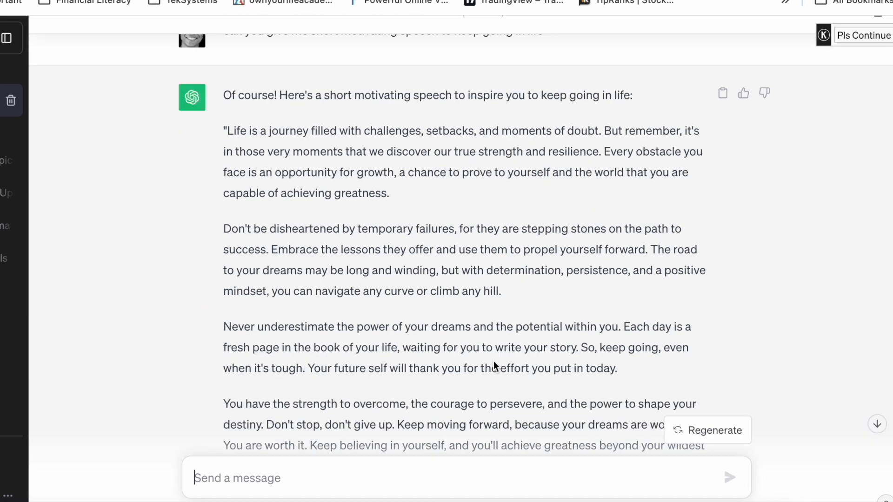
type("short pleas")
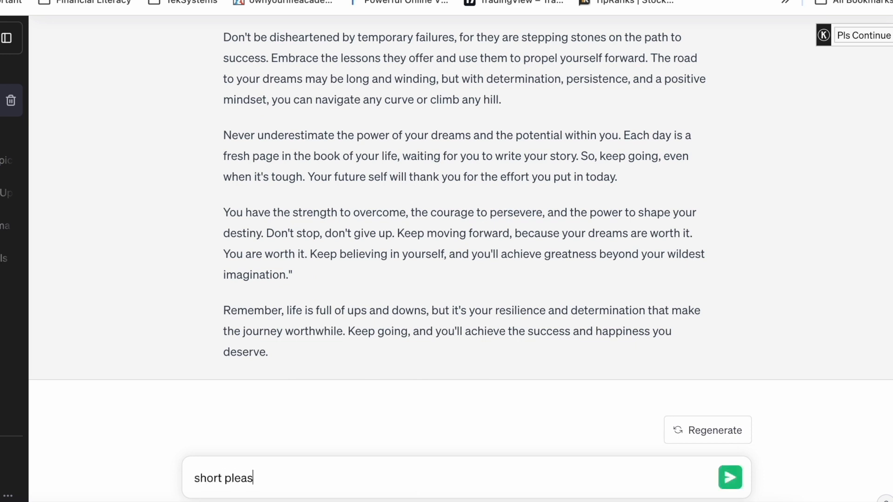
left_click(730, 477)
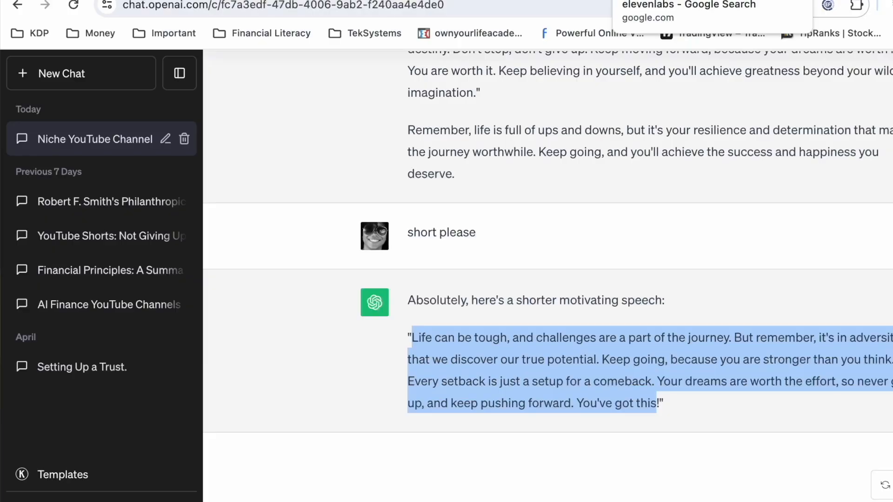
- Search Google for ElevenLabs and open the elevenlabs.io site
left_click(688, 5)
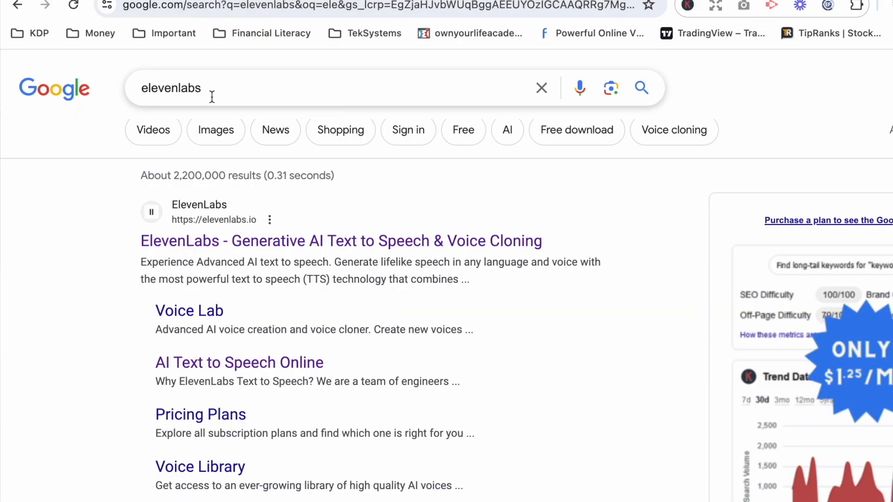
scroll("down", 3)
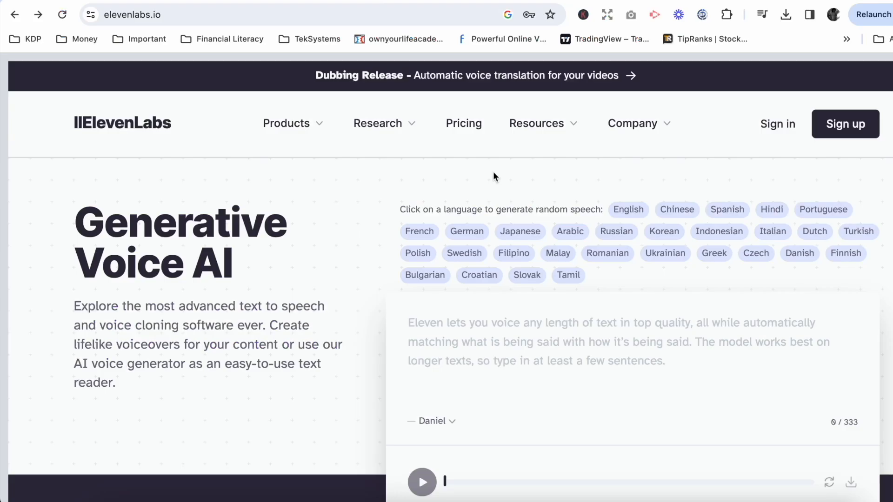
mouse_move(419, 433)
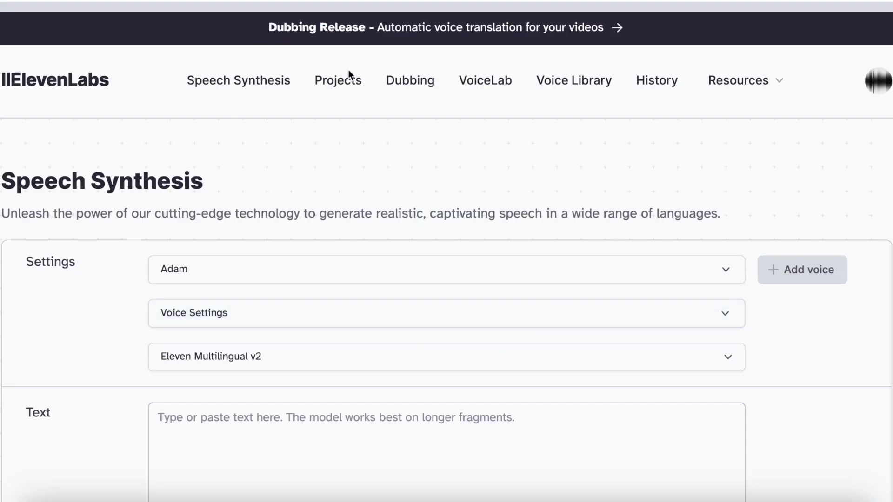
- Paste the motivational speech into ElevenLabs Speech Synthesis and generate audio with the Adam voice
left_click(444, 417)
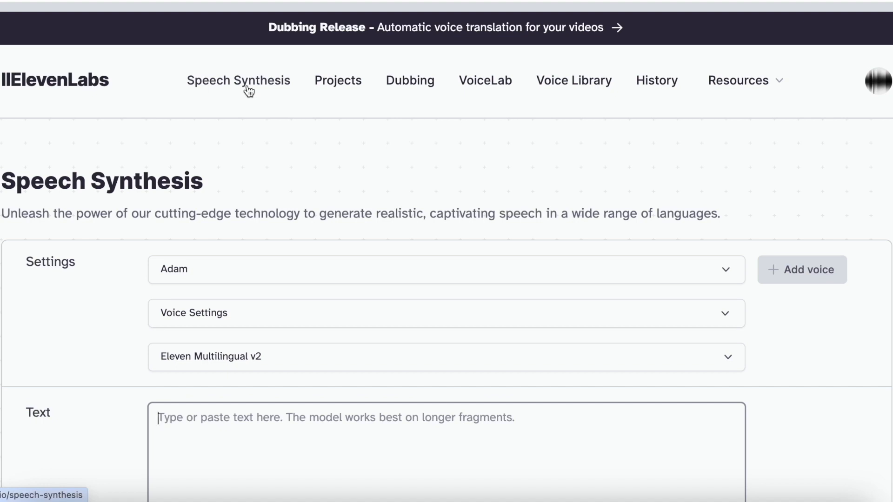
scroll("down", 3)
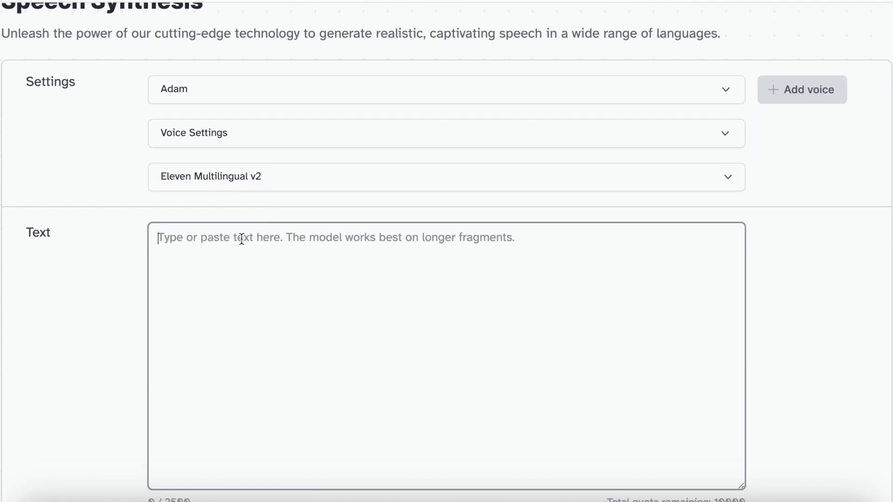
left_click(446, 90)
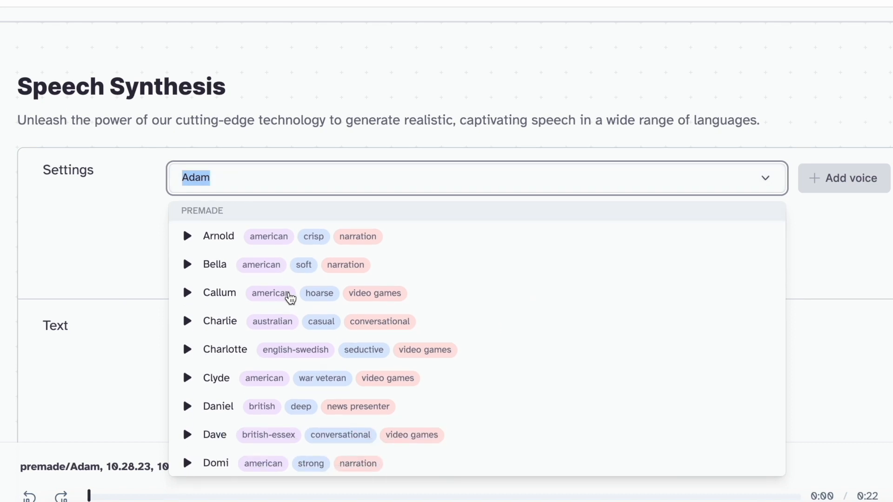
mouse_move(385, 308)
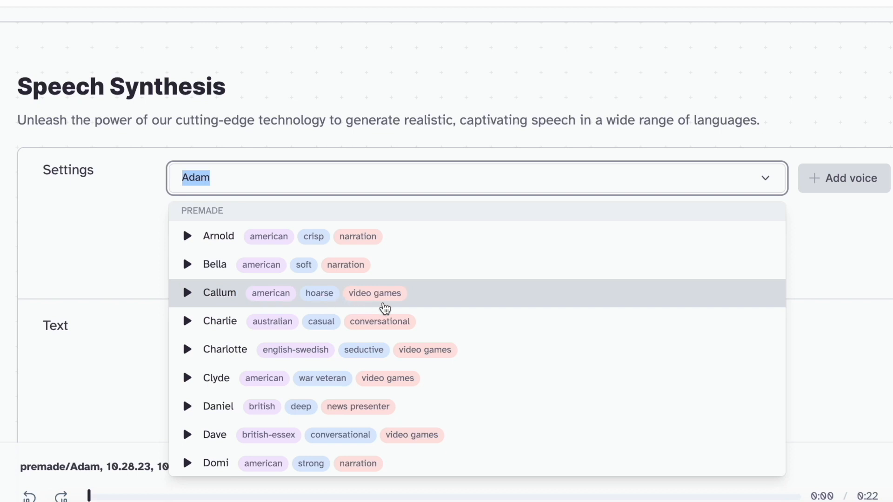
scroll("down", 3)
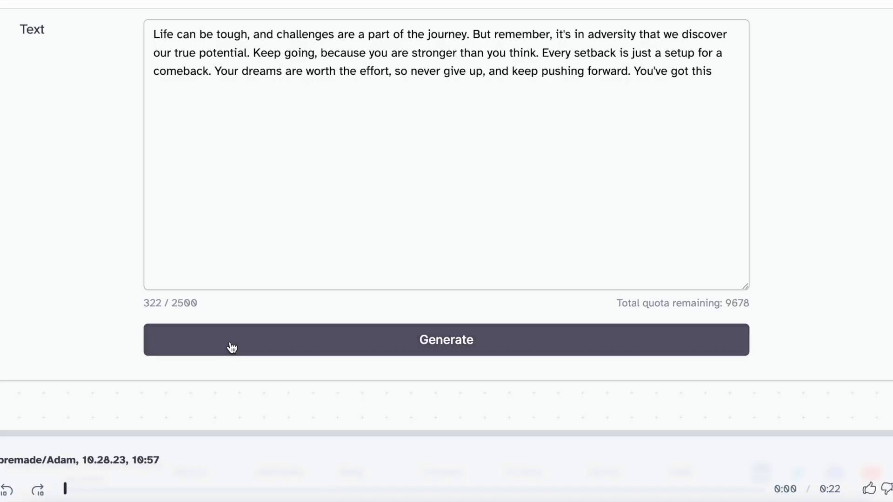
left_click(446, 339)
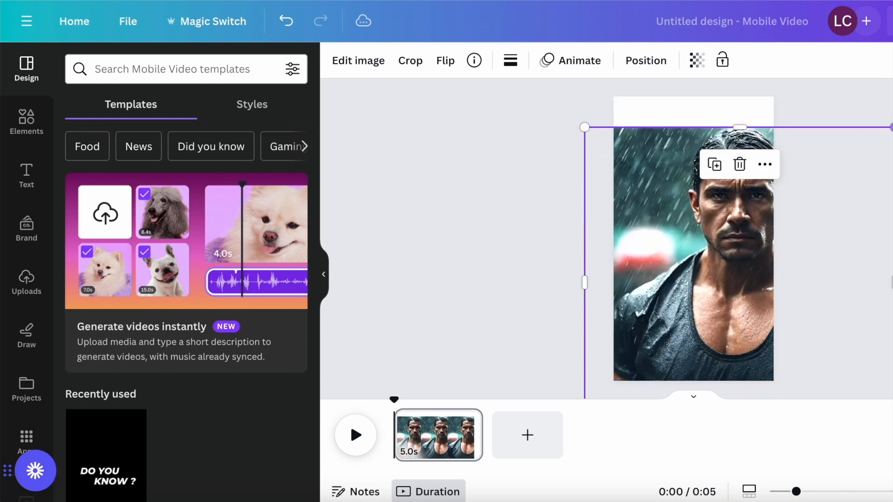
- Make the portrait's background black, download it as 1080p MP4, and open D-ID
left_click(358, 60)
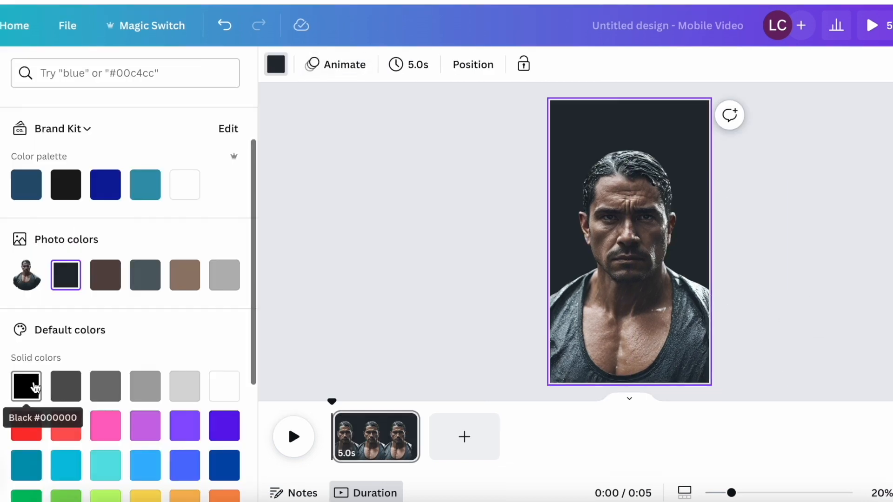
left_click(25, 386)
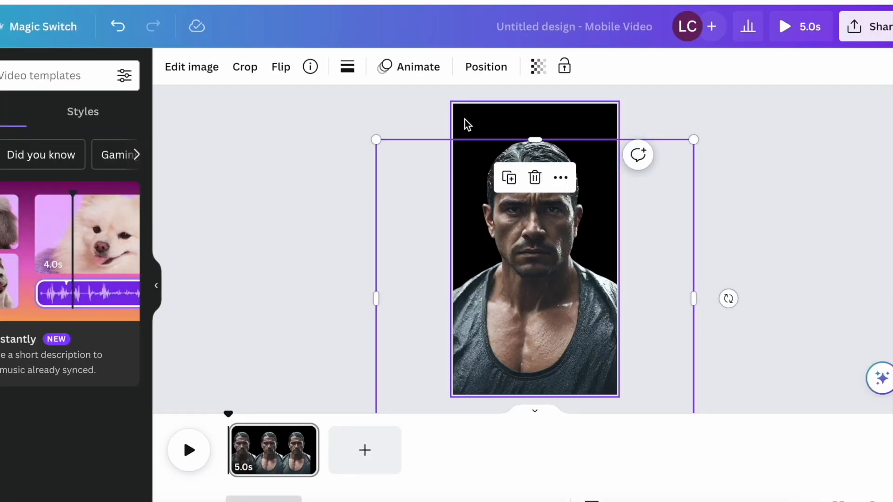
left_click(865, 27)
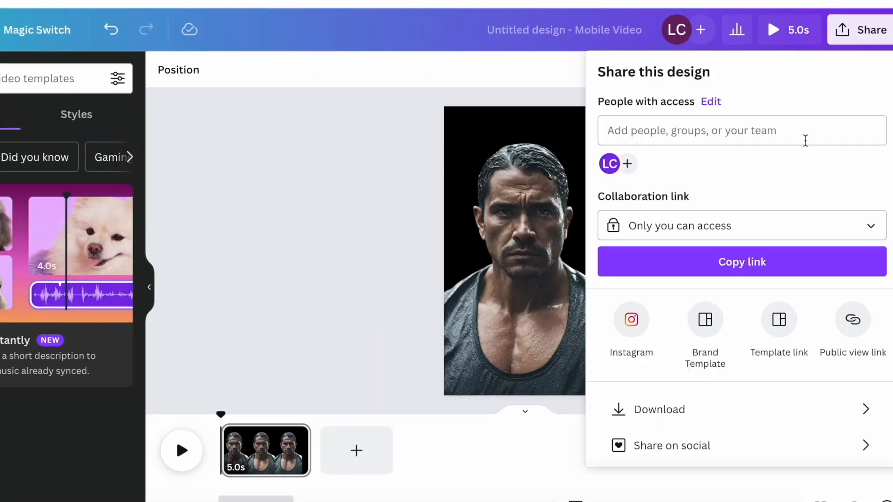
left_click(660, 409)
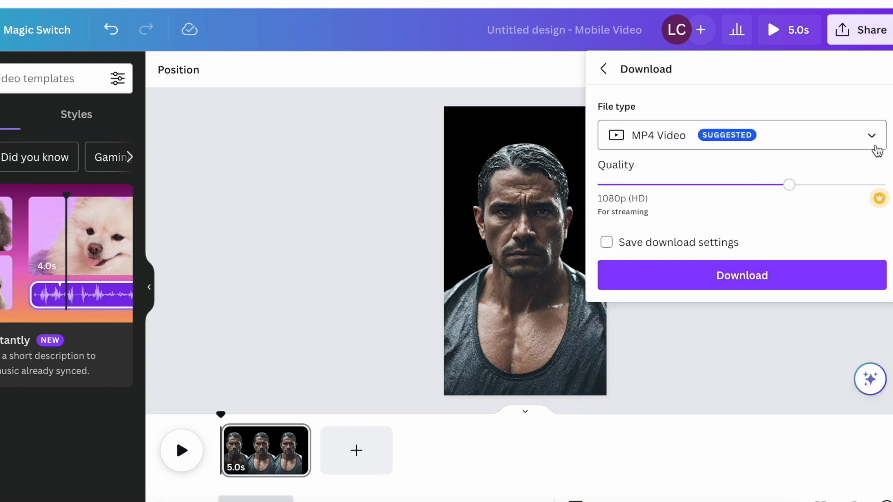
left_click(742, 135)
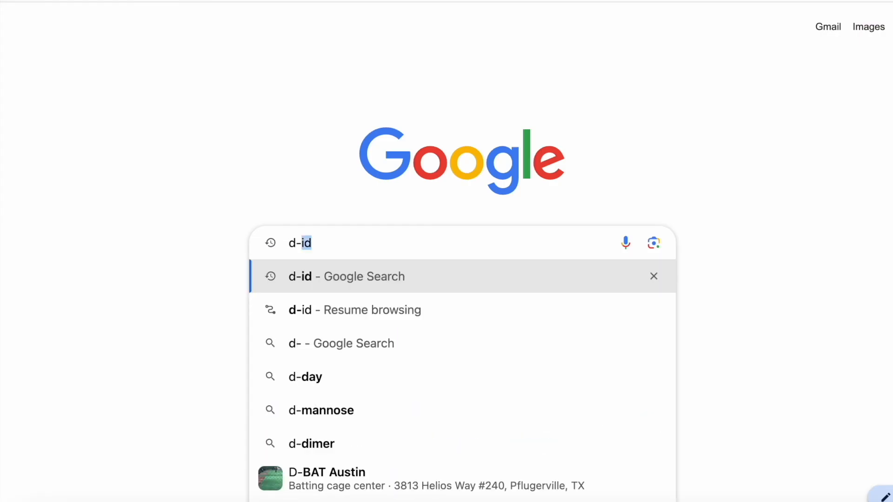
left_click(346, 276)
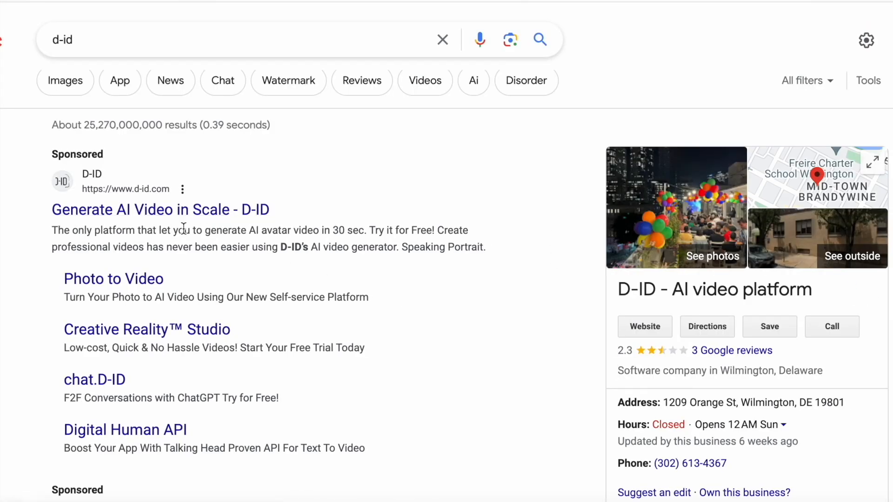
left_click(160, 210)
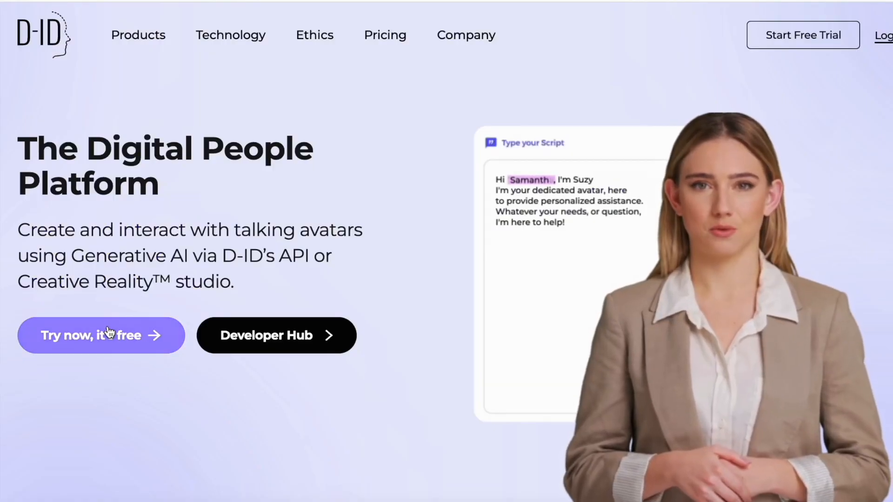
- Upload the 27-second ElevenLabs mp3 as D-ID audio and confirm generation for 2 credits
left_click(91, 335)
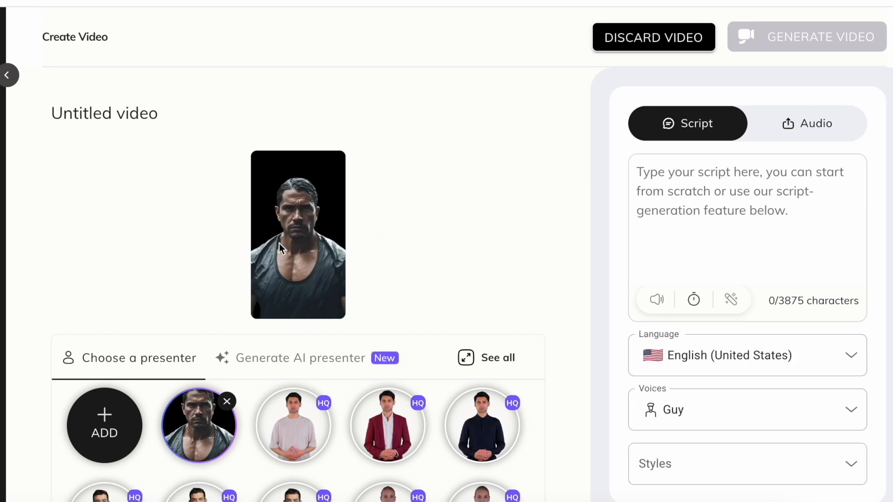
left_click(817, 123)
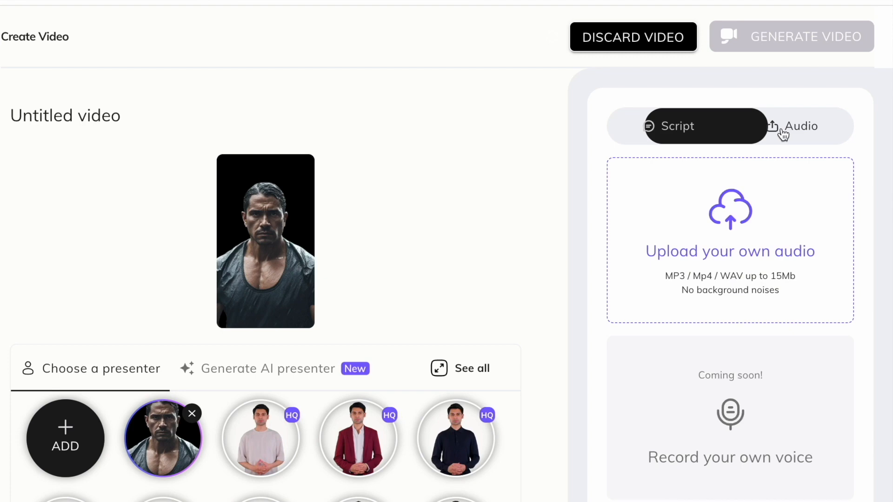
left_click(730, 239)
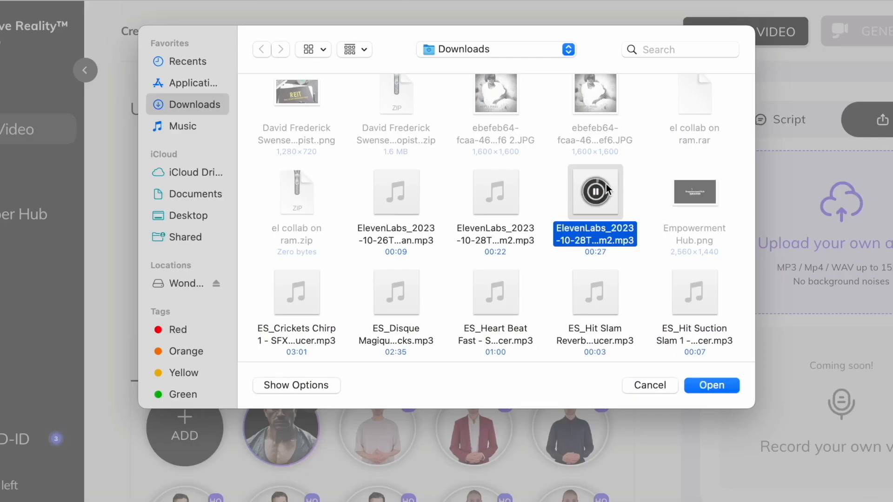
left_click(710, 386)
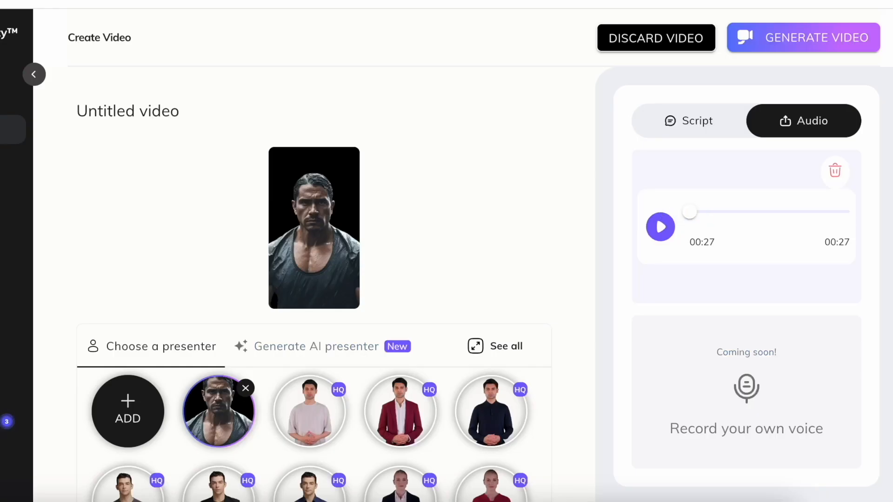
left_click(803, 37)
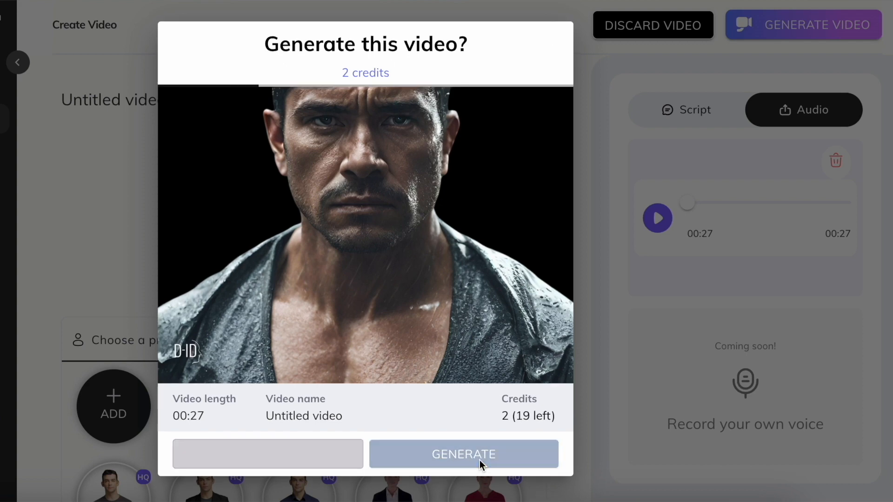
left_click(463, 454)
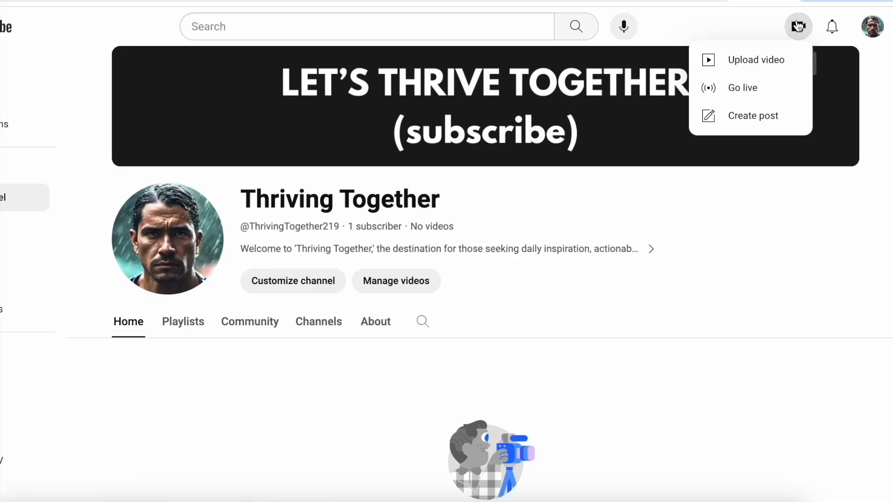
- Upload the D-ID avatar video to YouTube Studio titled 'Listen To This EVERYDAY'
left_click(755, 60)
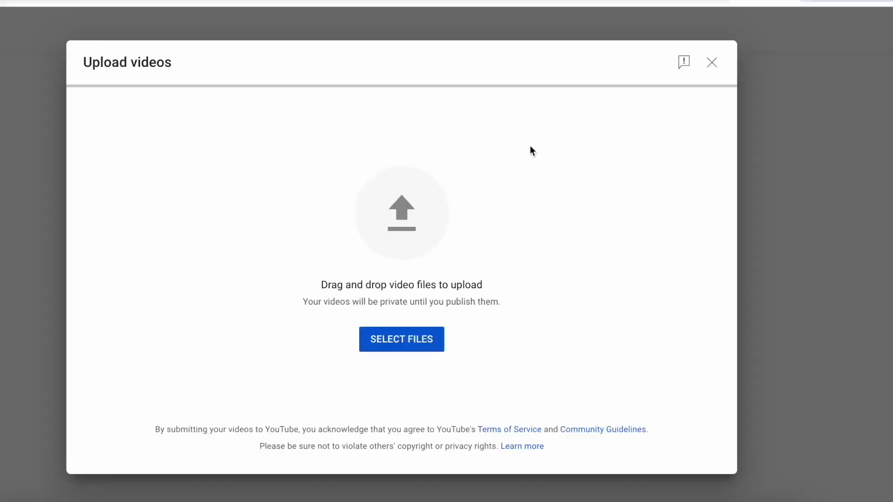
left_click(401, 339)
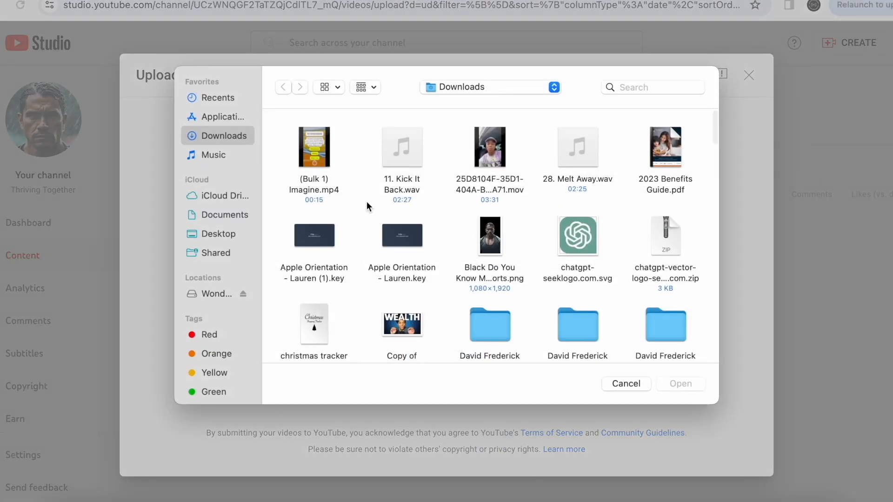
left_click(625, 383)
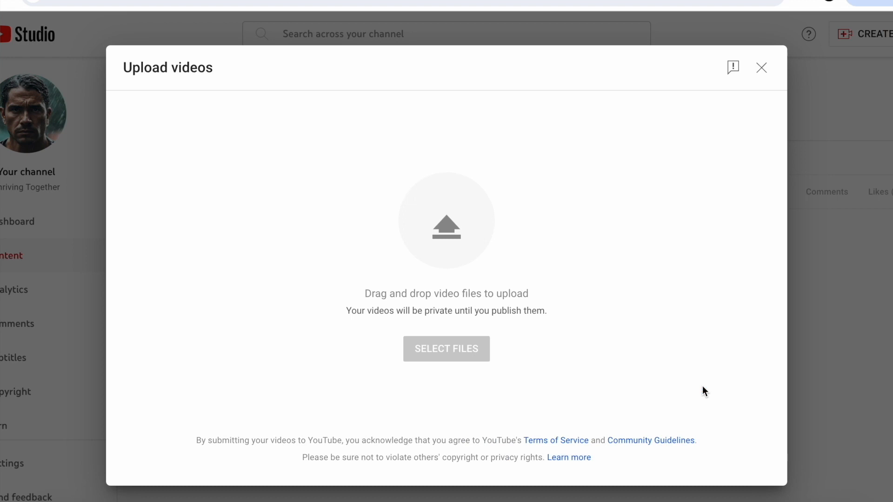
left_click(446, 348)
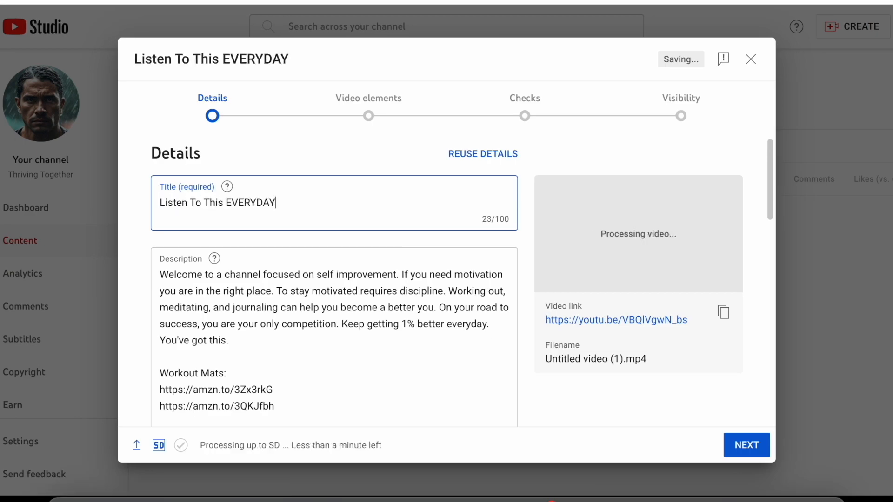
- Append '- When Life Gets Tough | Motivation You Need' to the title, mark not for kids, continue
type("- Motivation You Need")
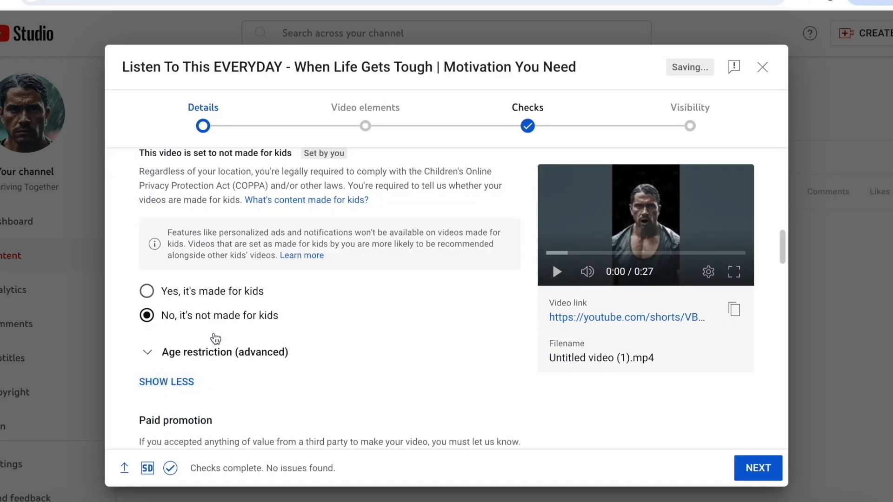
scroll("down", 3)
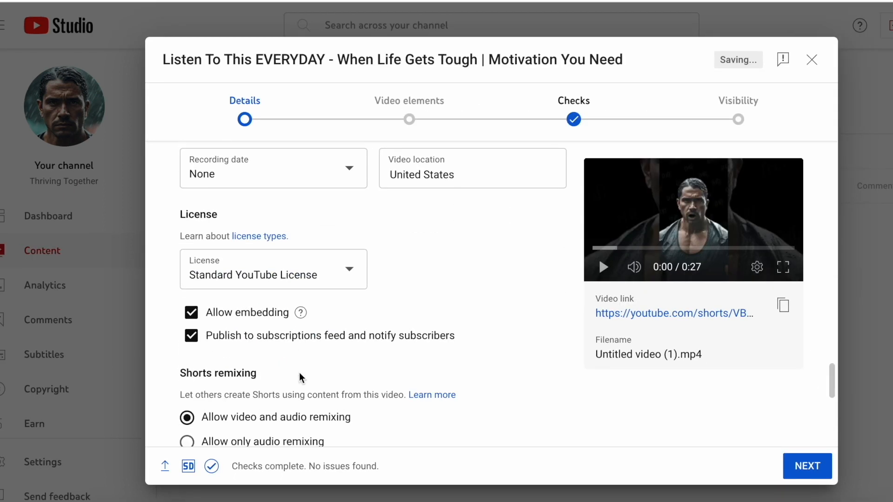
scroll("down", 3)
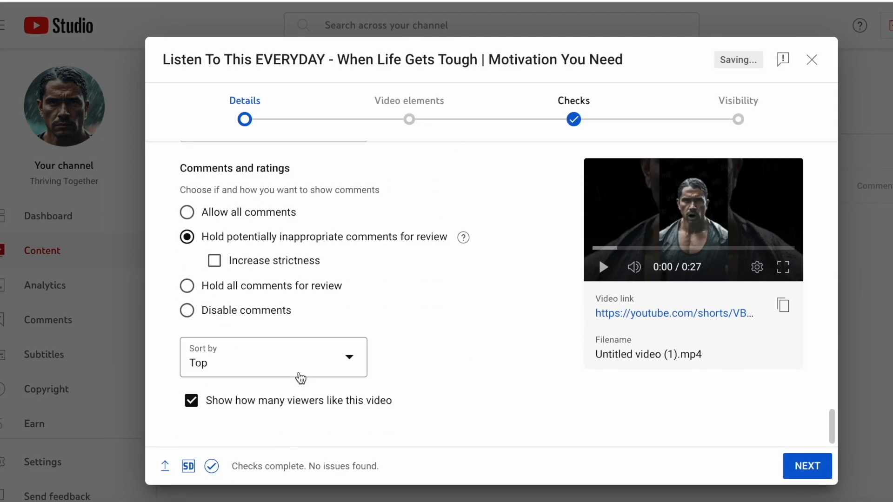
left_click(807, 466)
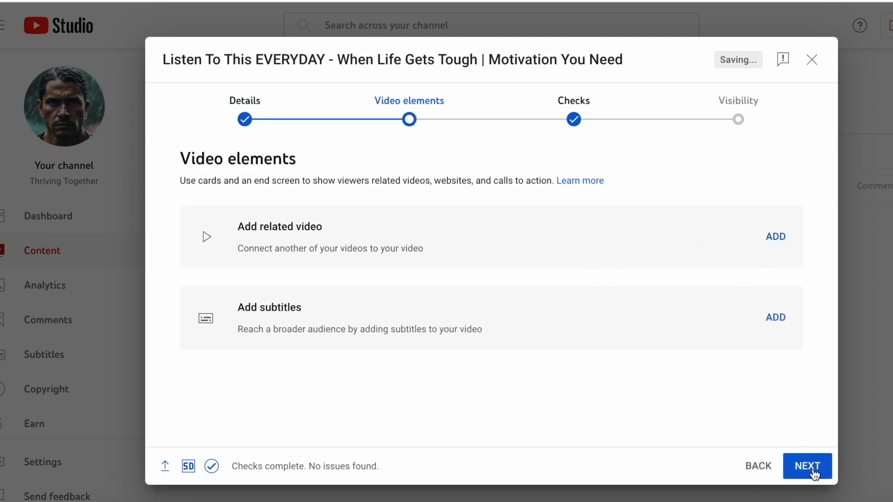
- Publish the Short as Public and play it on the Thriving Together channel
left_click(807, 466)
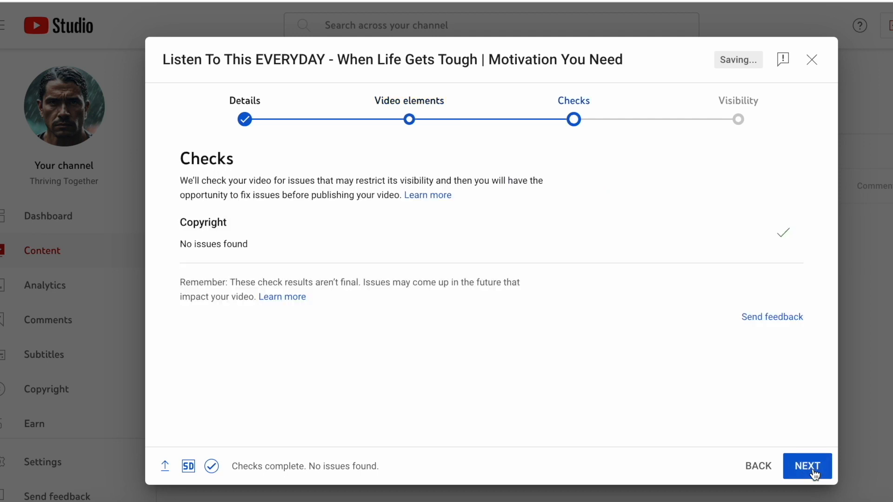
left_click(806, 465)
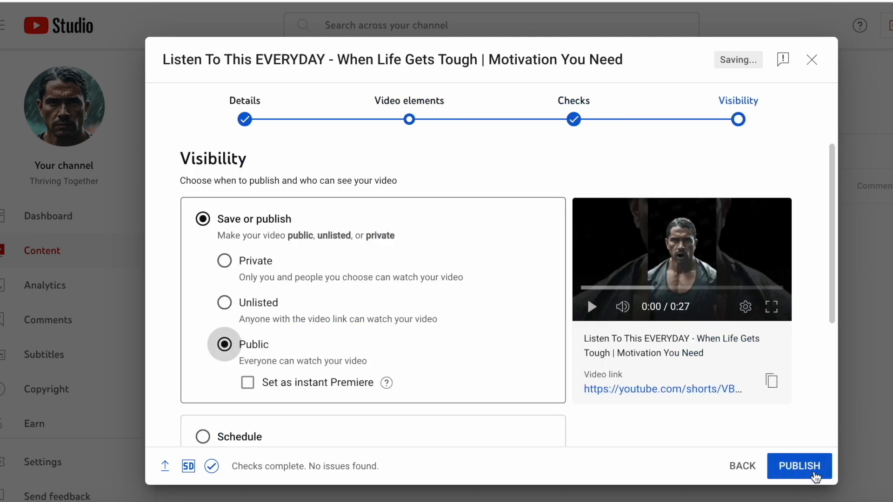
left_click(799, 466)
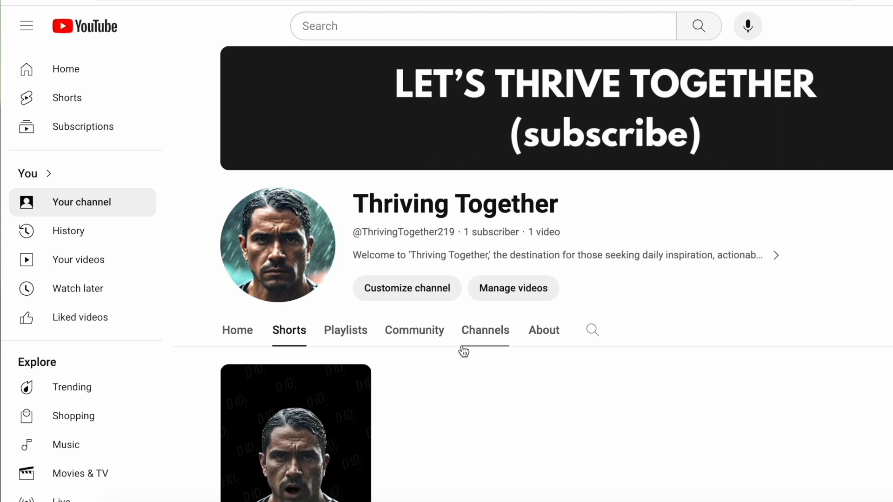
left_click(296, 433)
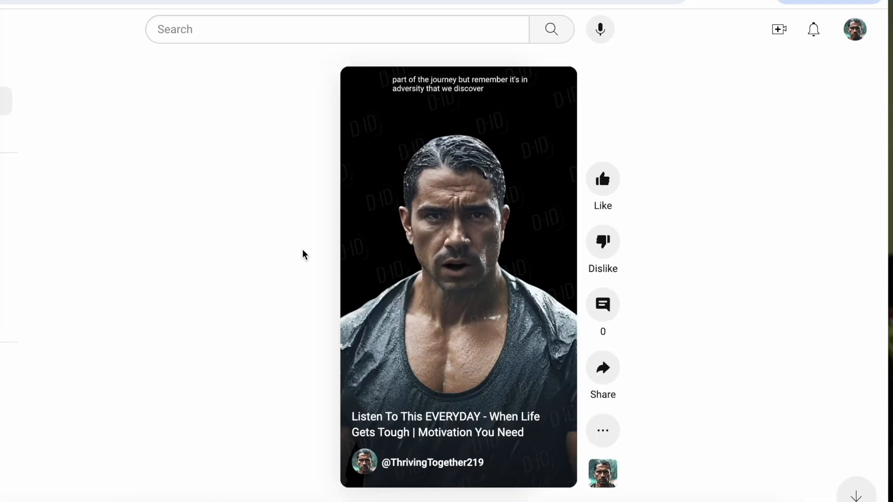